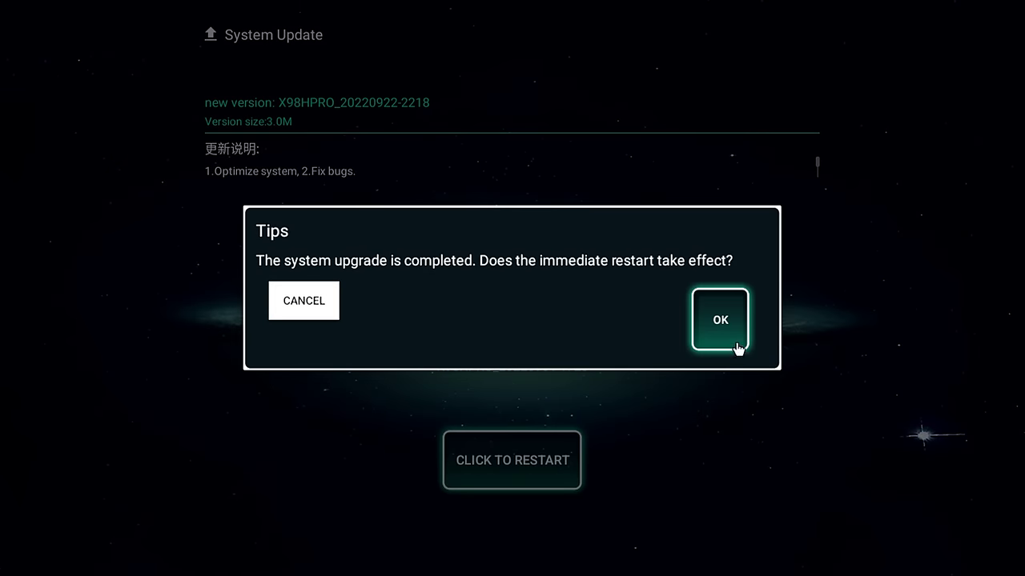
Confirm OK in the Tips dialog to restart the box and apply the X98HPRO update
{"action": "left_click", "coordinate": [720, 320]}
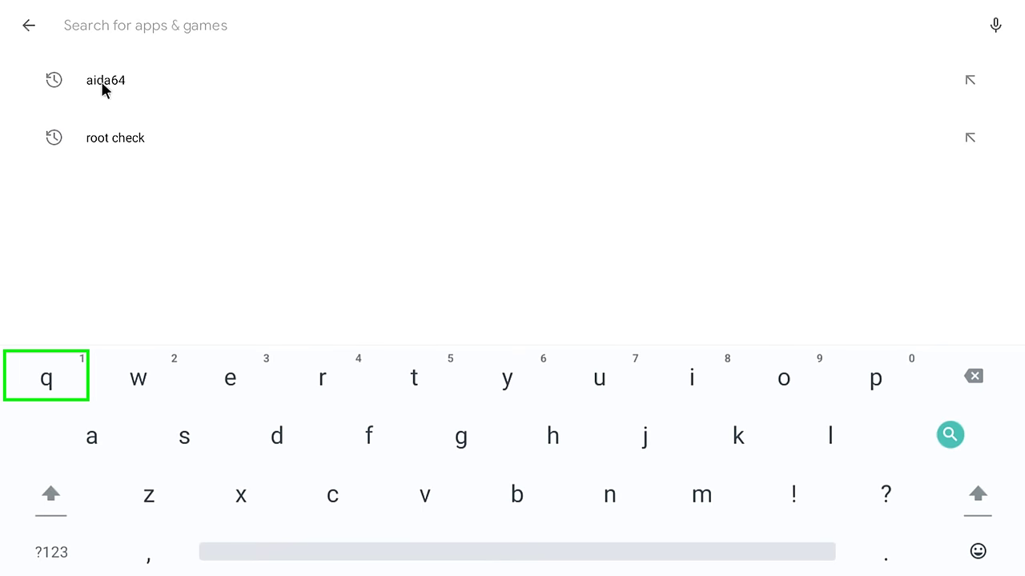
{"action": "left_click", "coordinate": [105, 80]}
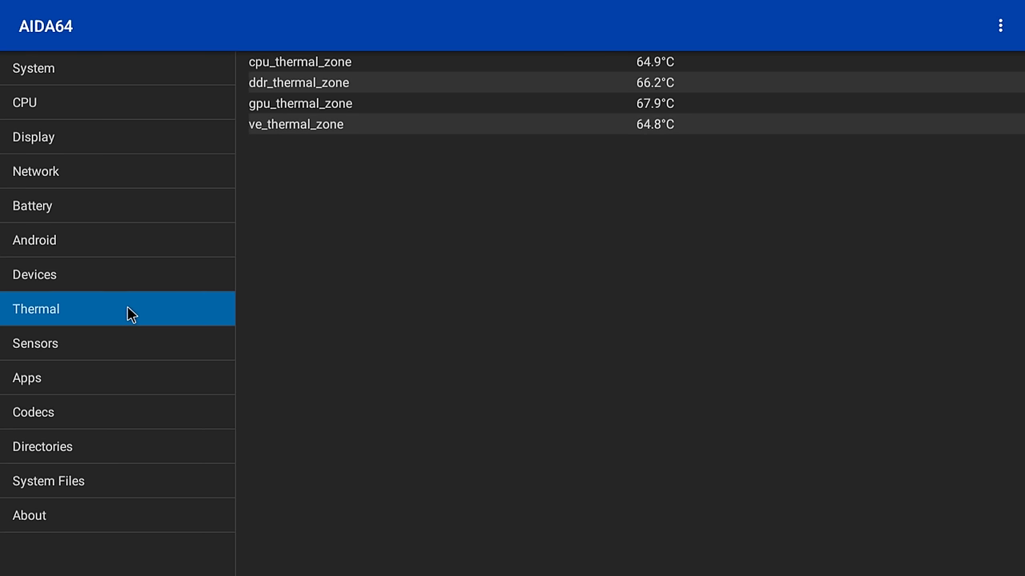
{"action": "mouse_move", "coordinate": [633, 110]}
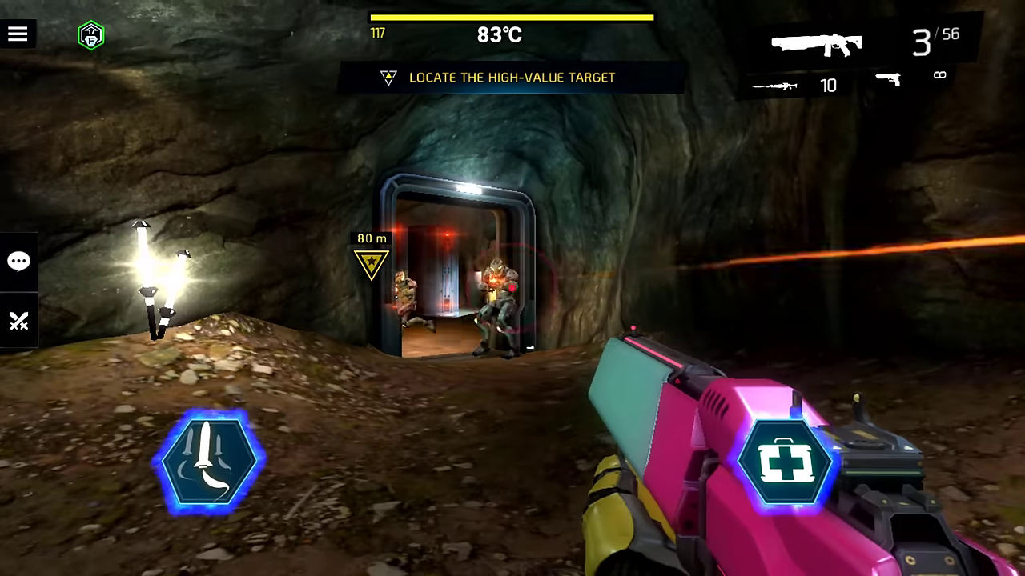
Start the cave shooter mission and fight the enemies at the doorway
{"action": "left_click", "coordinate": [512, 289]}
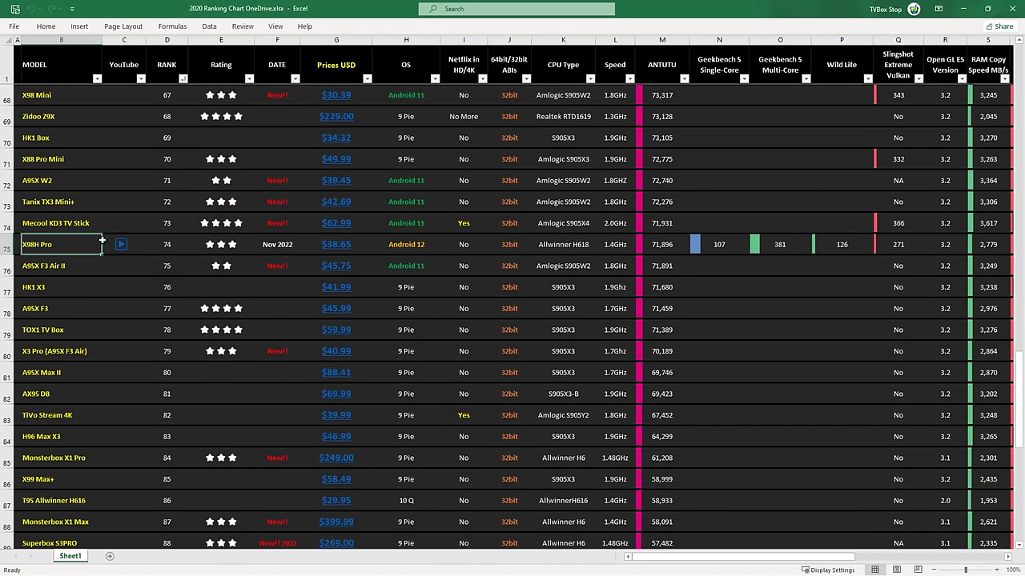
Select the X98H Pro's three-star rating cell in the 2020 Ranking Chart row 75
{"action": "left_click", "coordinate": [220, 244]}
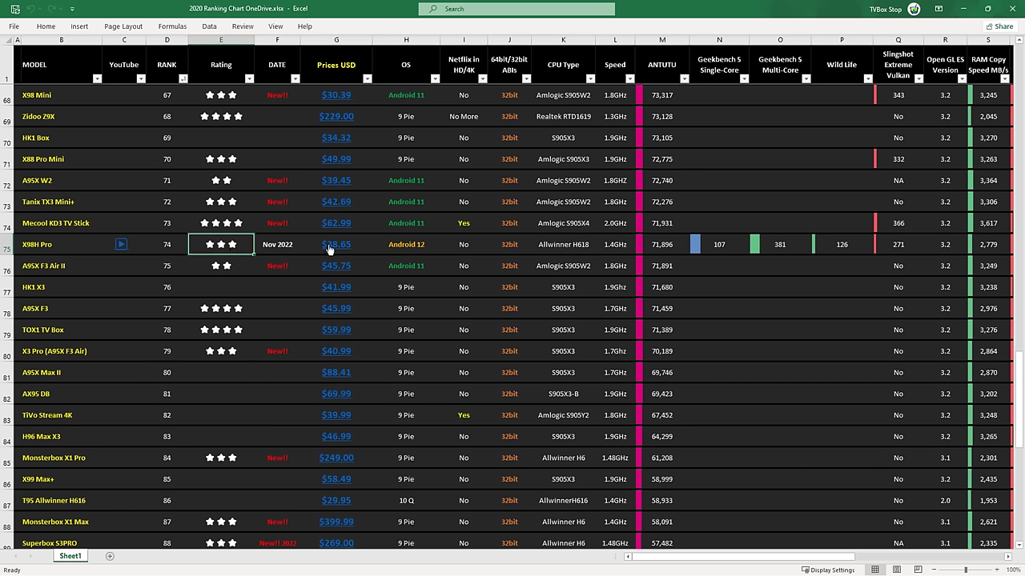